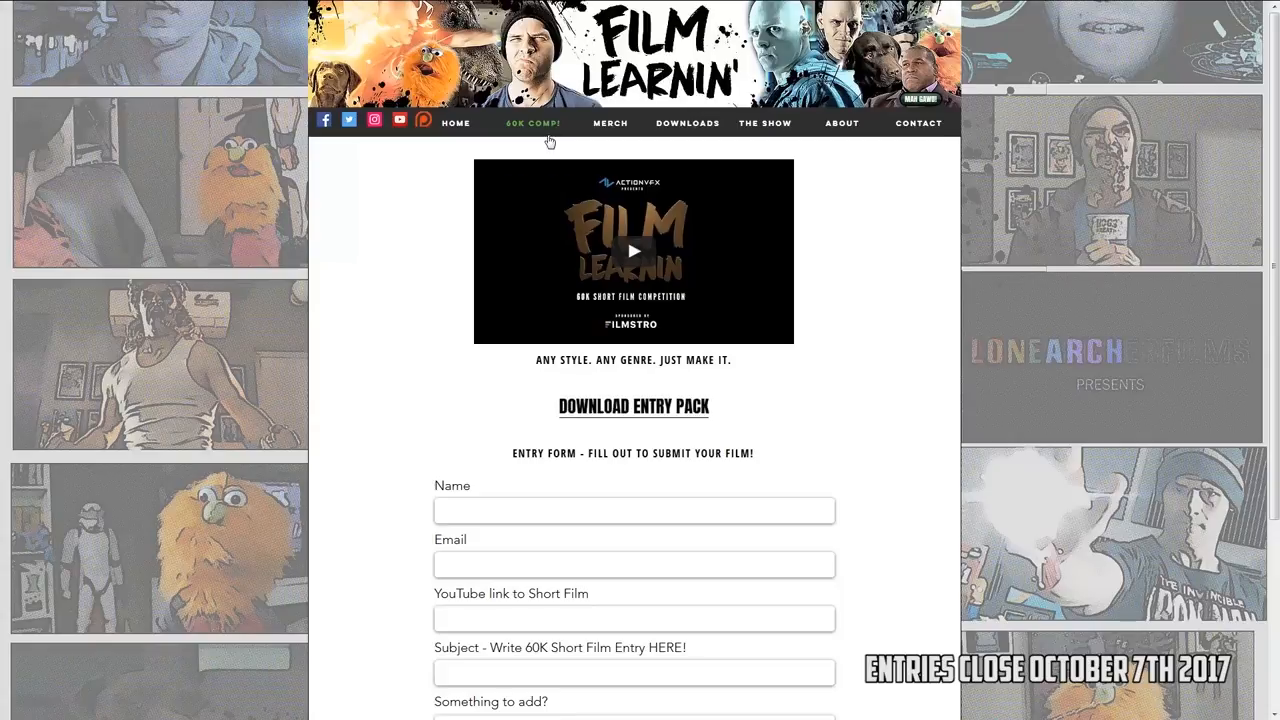
click(632, 252)
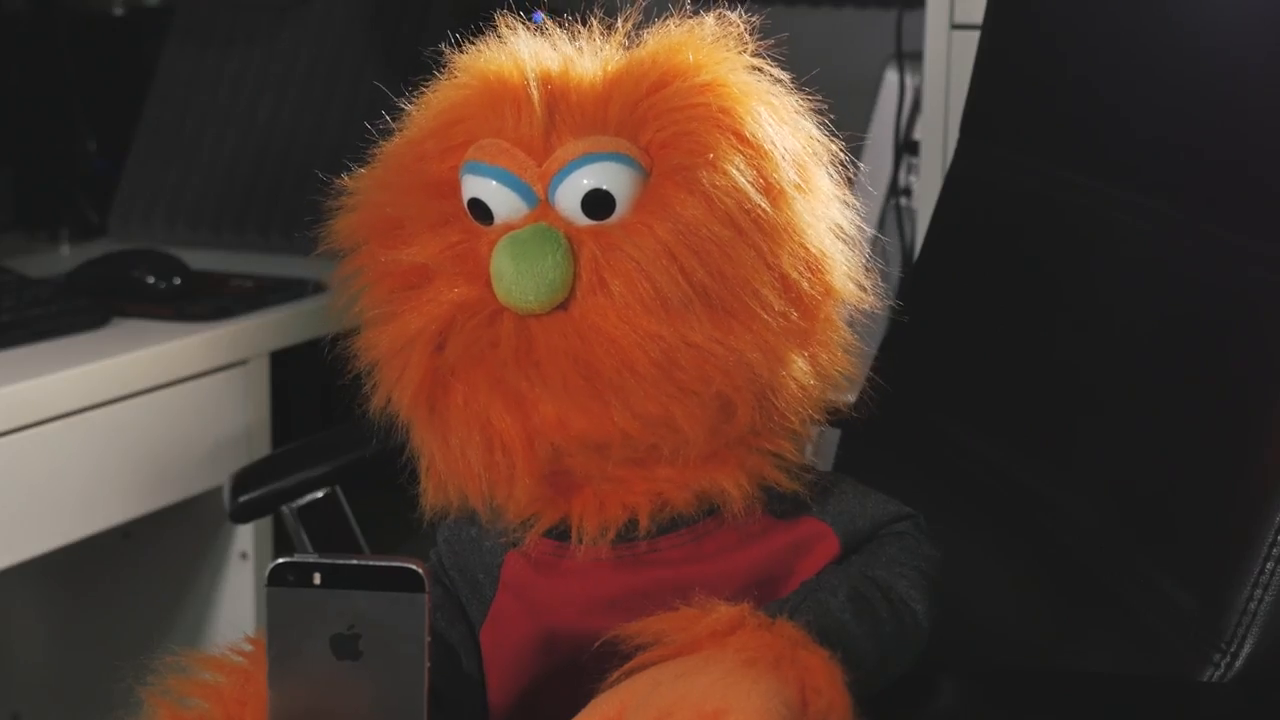